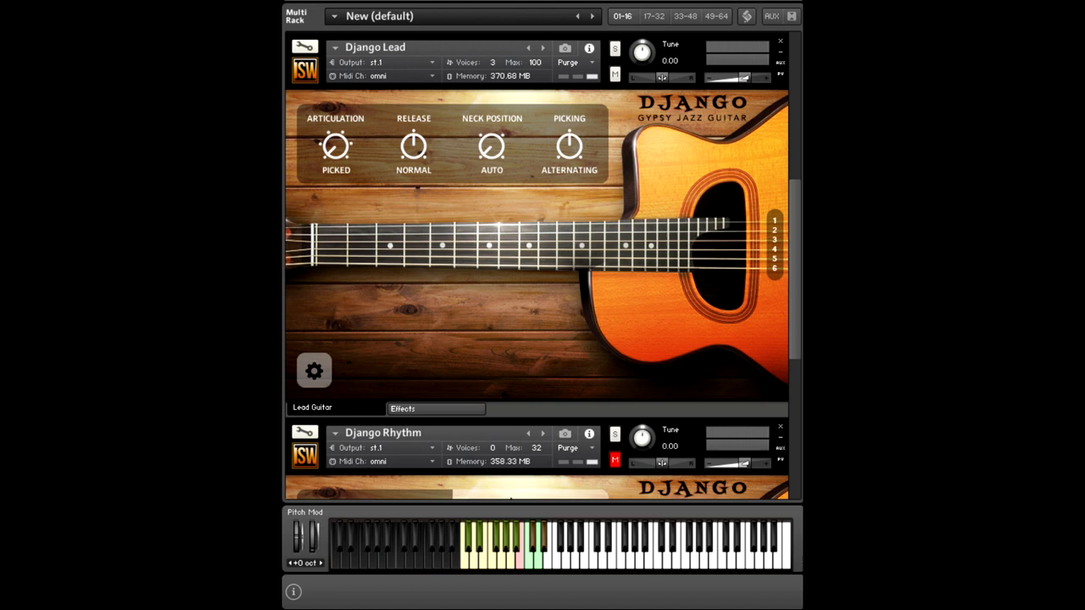
# Cycle the Django Lead articulation through Glissando, Picked and Harmonic to Octave
pyautogui.click(335, 147)
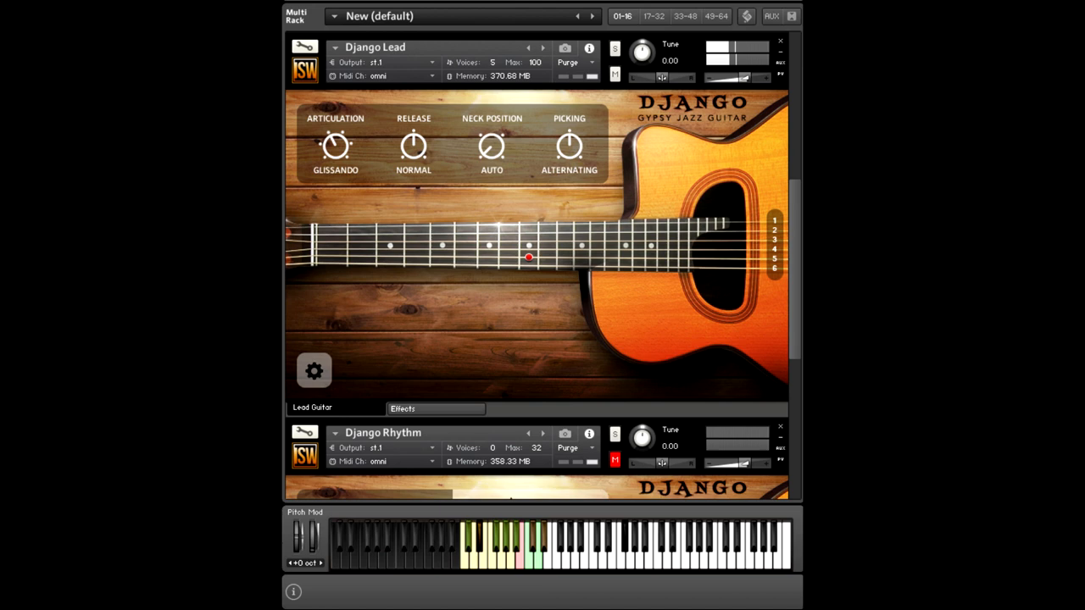
pyautogui.click(336, 146)
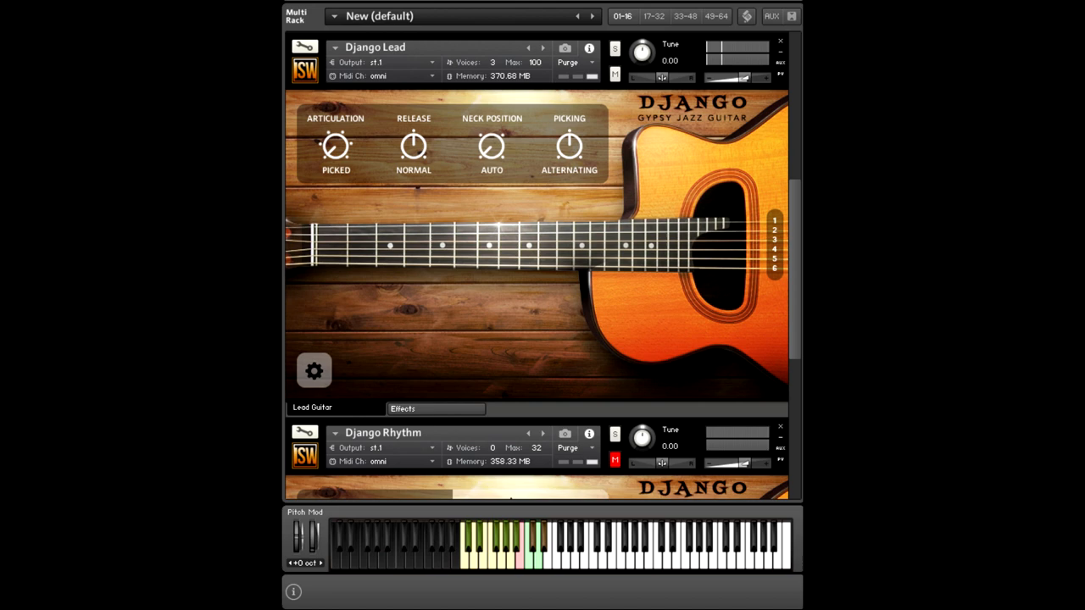
pyautogui.click(335, 146)
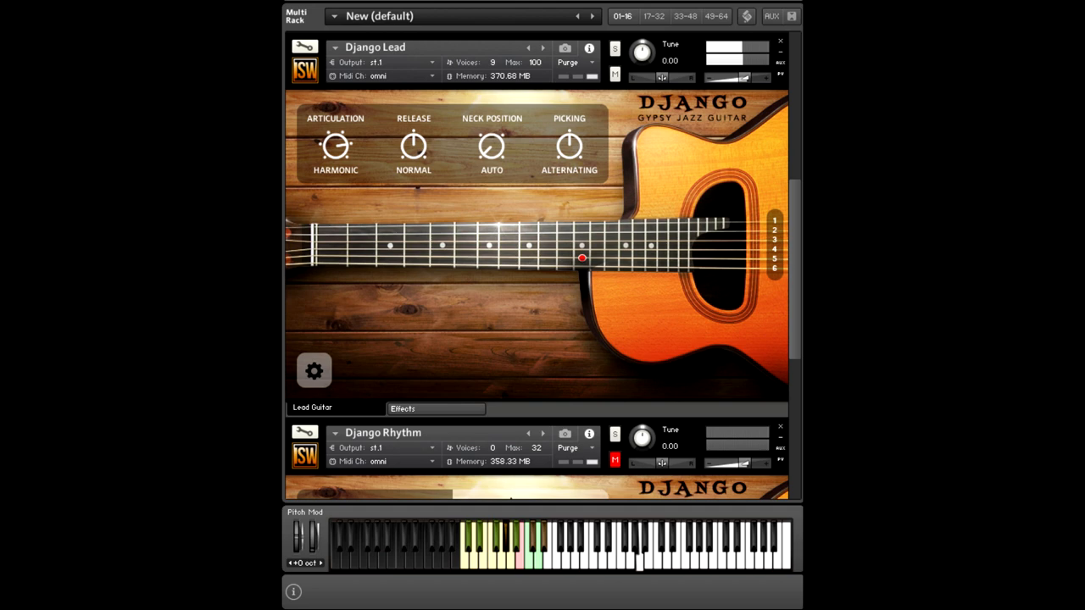
pyautogui.click(335, 146)
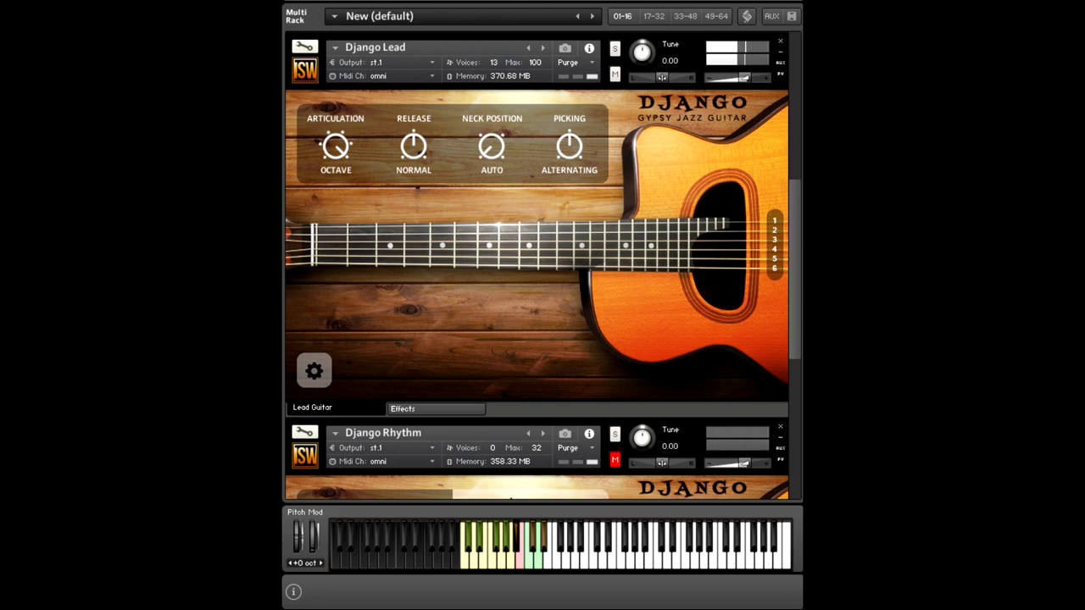
pyautogui.click(389, 244)
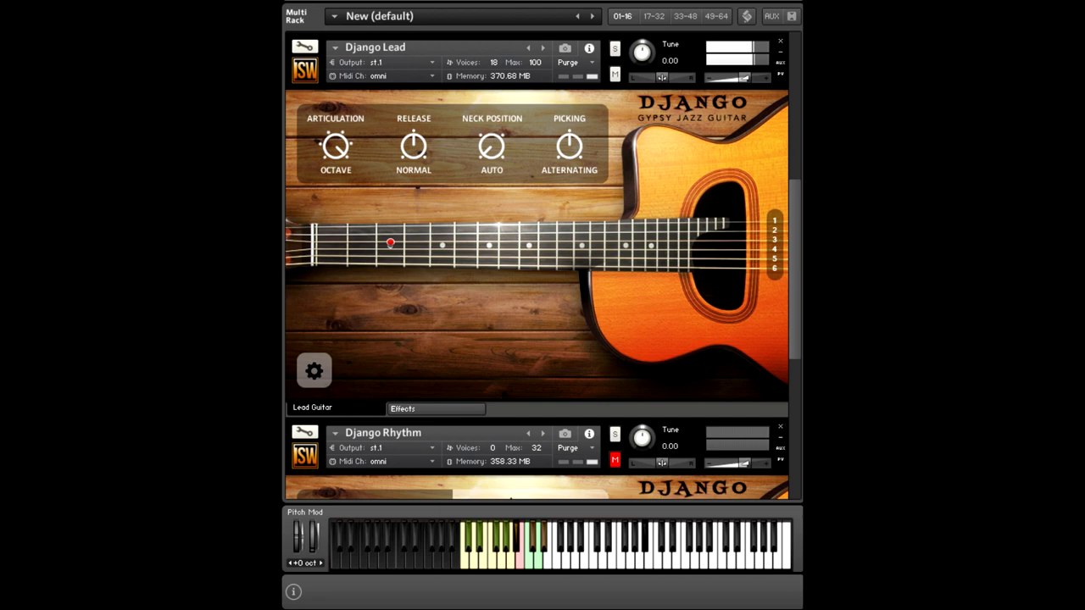
# Turn the Django Lead Articulation knob back to Picked
pyautogui.click(336, 147)
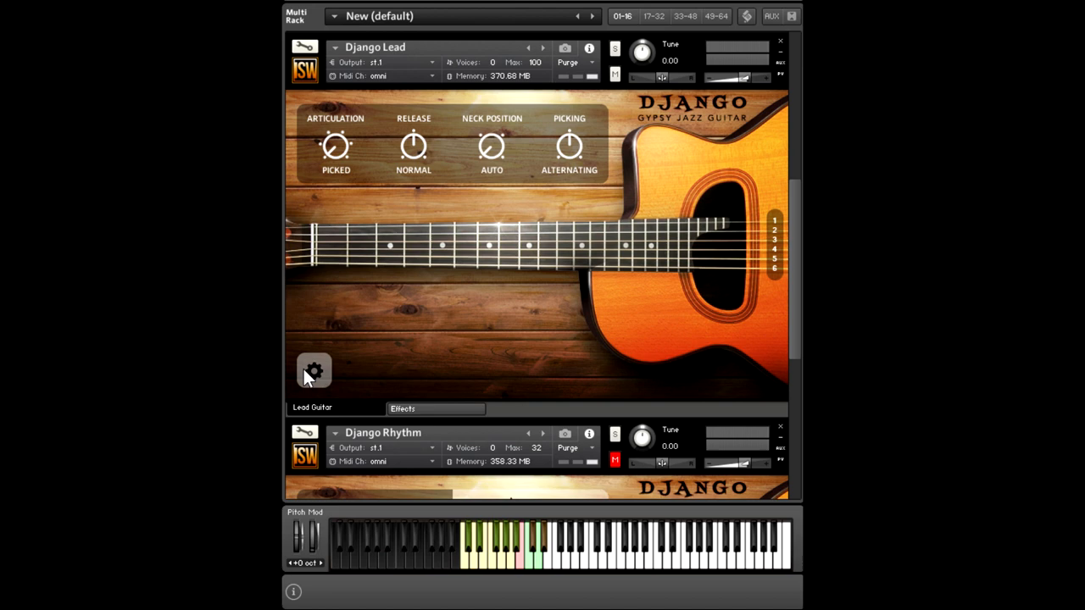
# Open the Lead Guitar panel's gear settings showing offset, shred, noise and pick sync
pyautogui.click(314, 371)
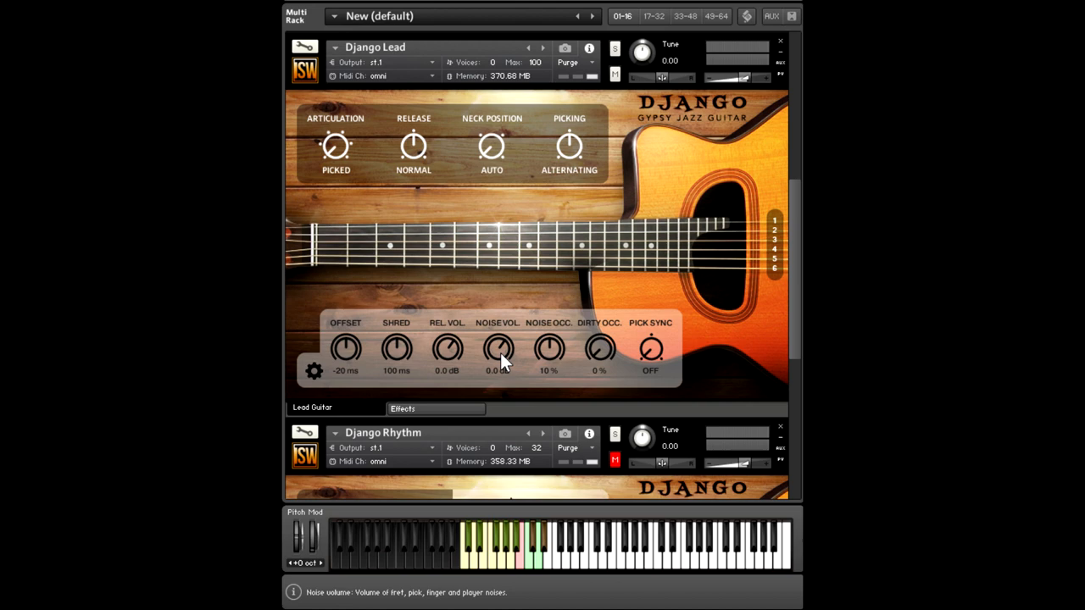
pyautogui.moveTo(549, 360)
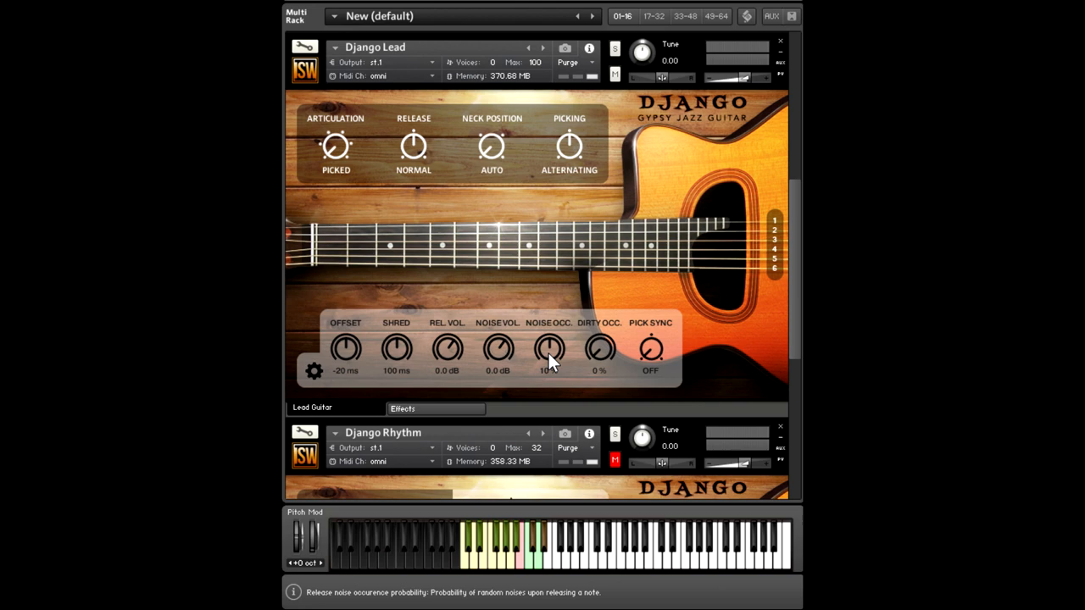
pyautogui.moveTo(599, 349)
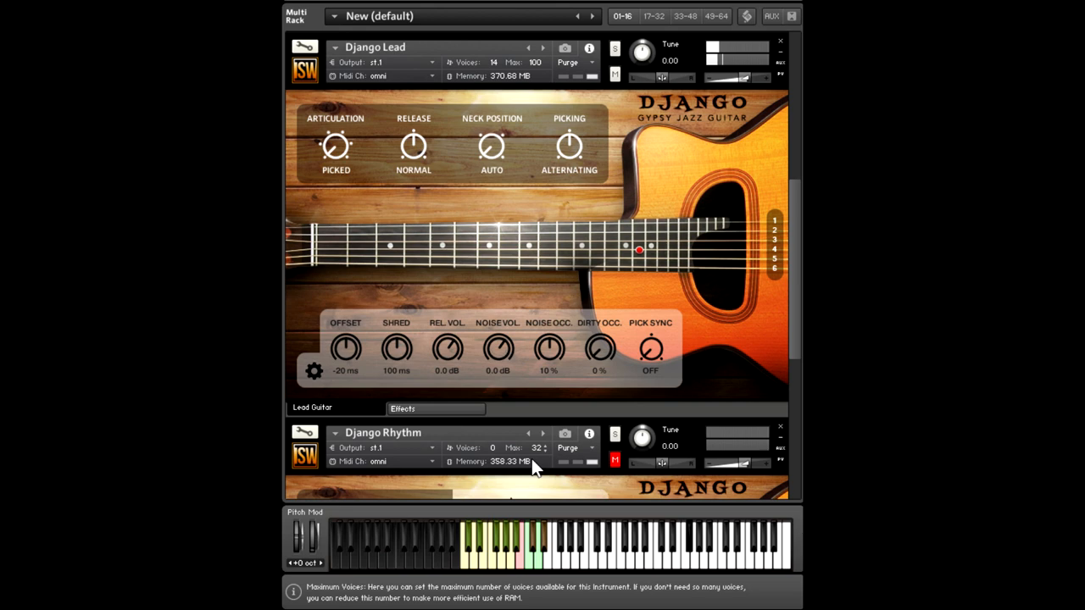
pyautogui.click(518, 564)
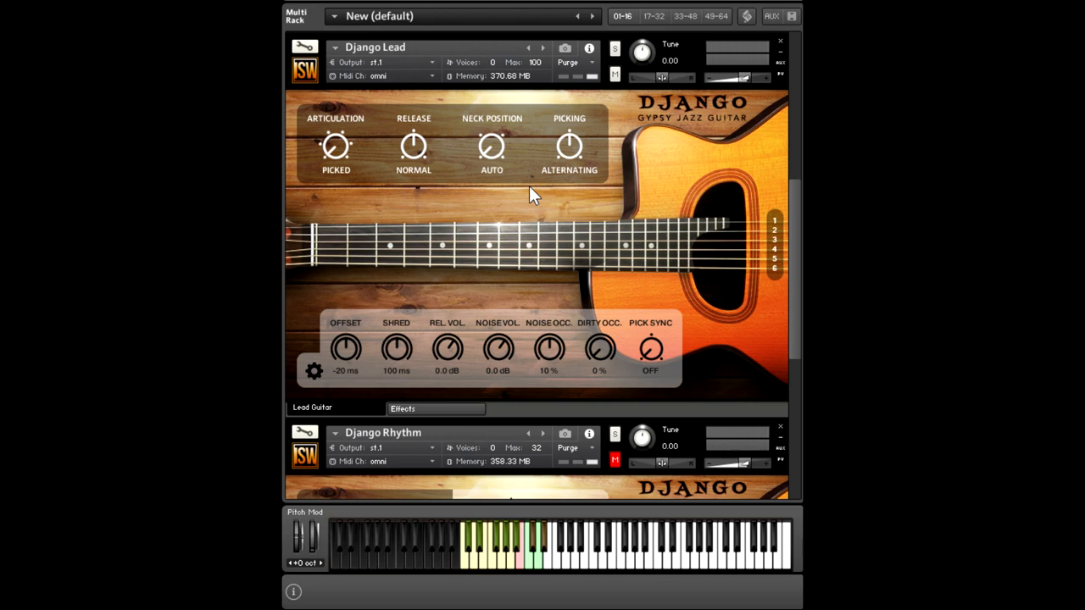
# Try the Neck Position knob at Low, High and Middle, ending on High
pyautogui.click(491, 146)
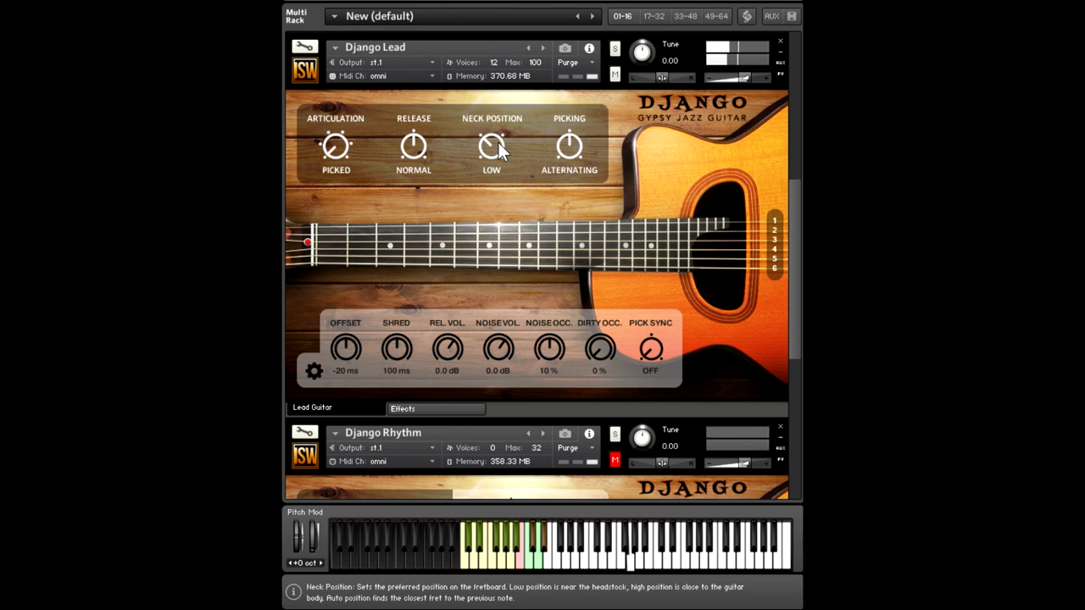
pyautogui.moveTo(492, 146); pyautogui.dragTo(491, 128)
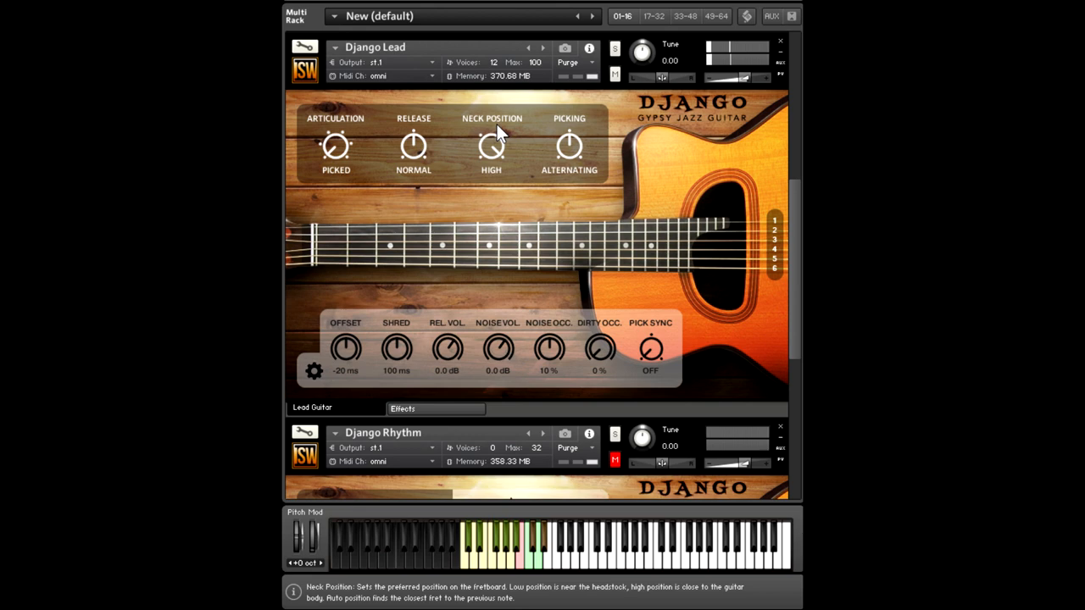
pyautogui.moveTo(491, 146); pyautogui.dragTo(491, 166)
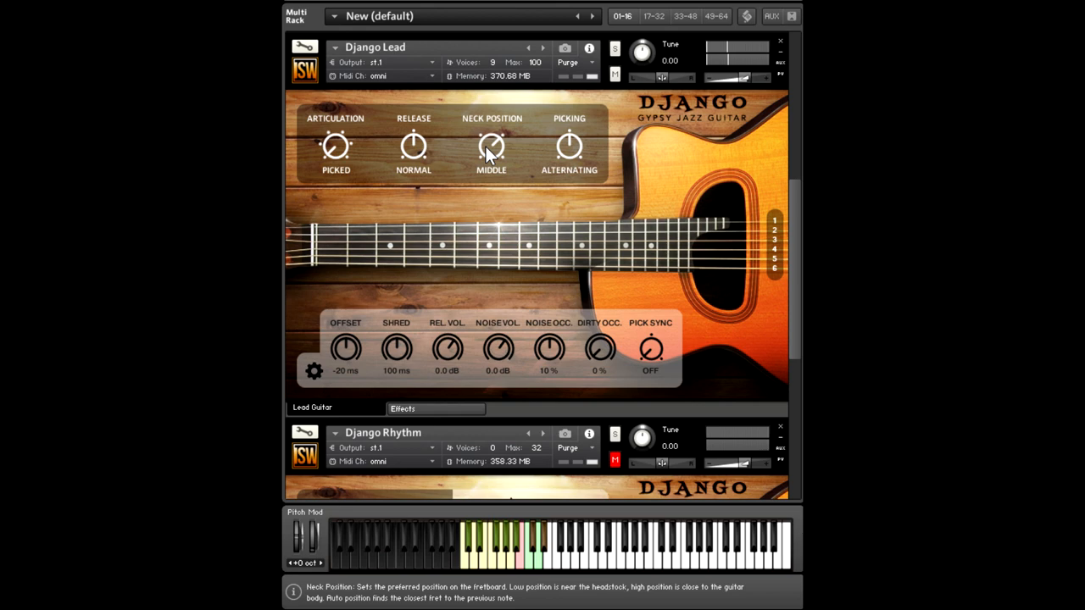
pyautogui.moveTo(491, 146); pyautogui.dragTo(491, 127)
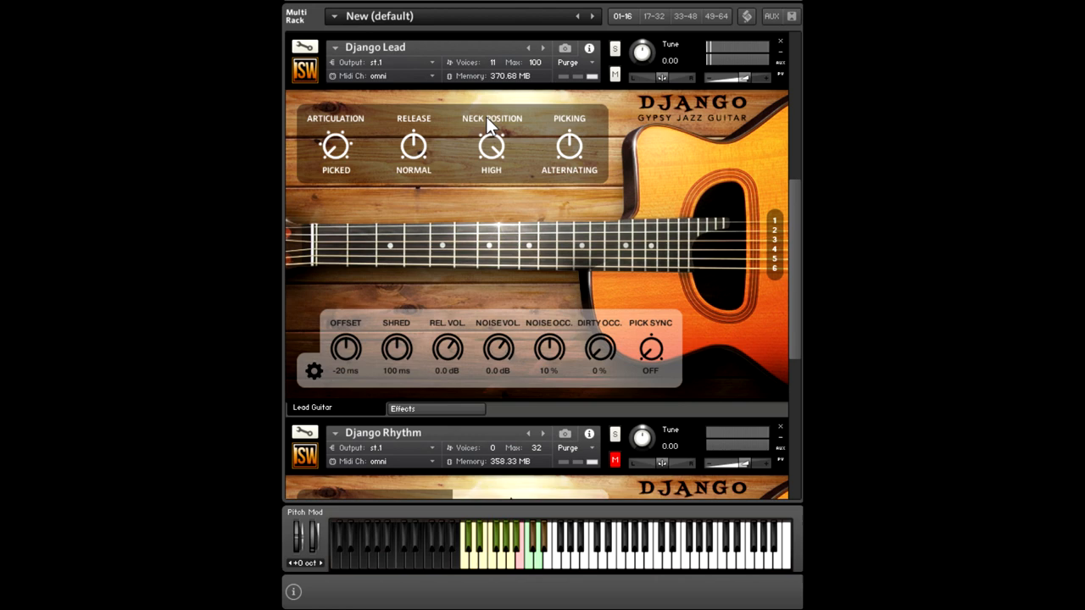
pyautogui.moveTo(570, 157)
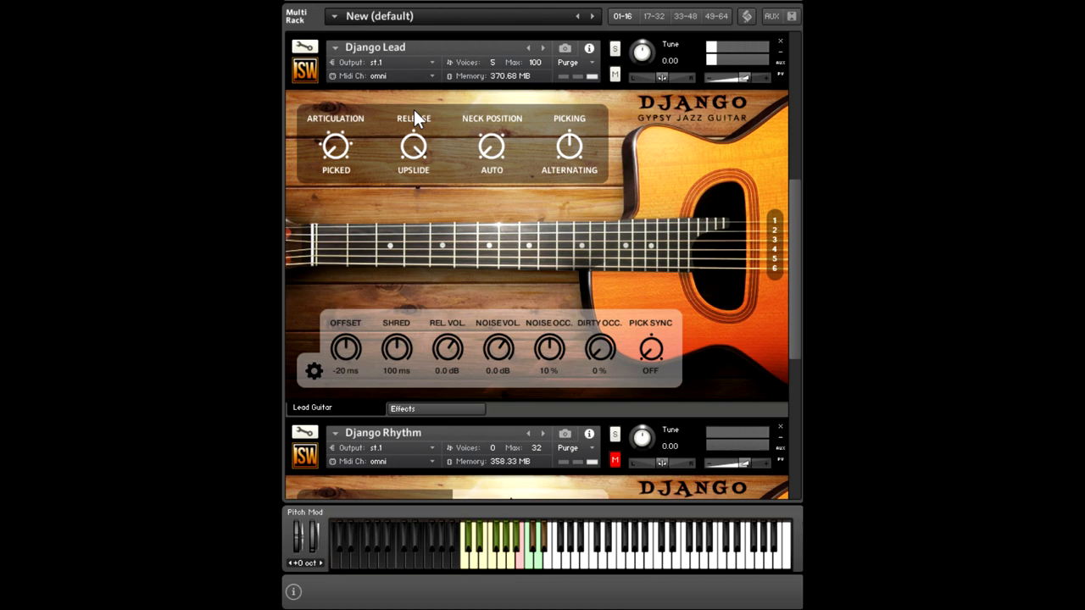
pyautogui.click(405, 408)
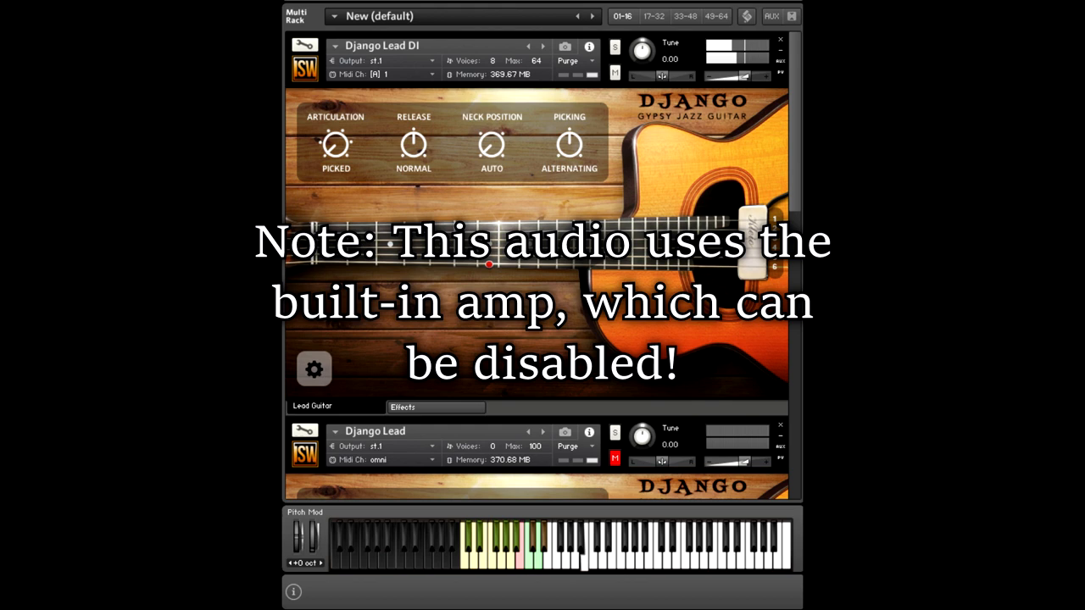
pyautogui.click(335, 143)
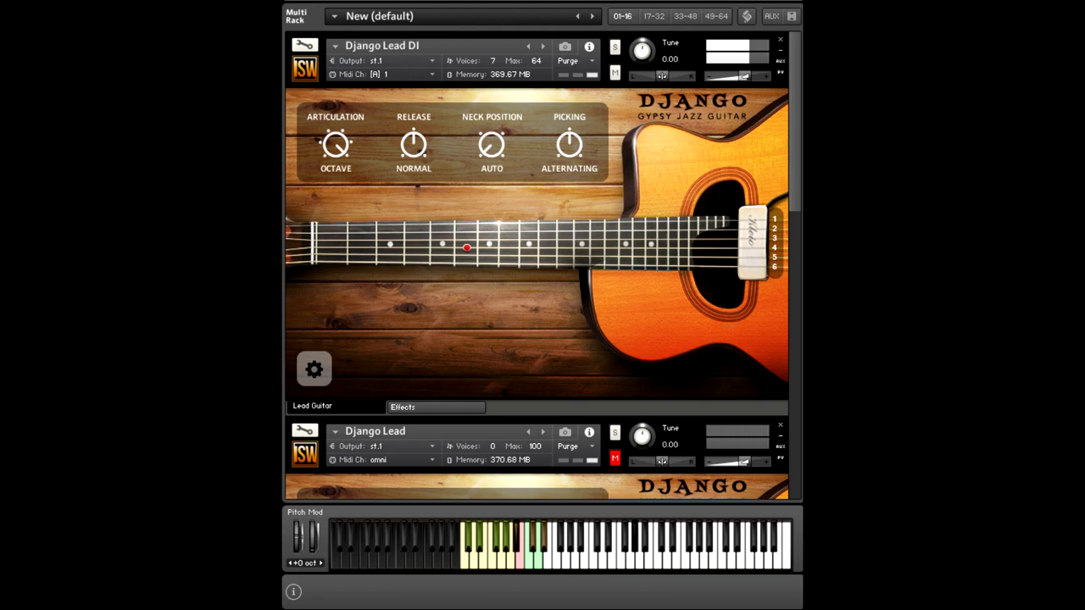
# Set articulation to Picked, try Low neck position, then return it to Auto
pyautogui.click(336, 145)
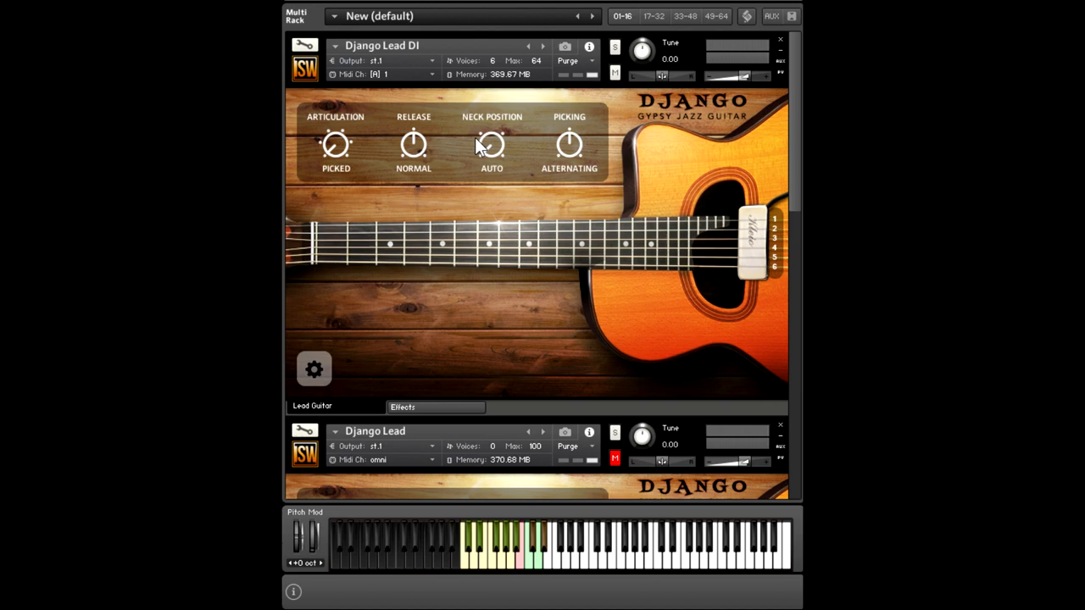
pyautogui.moveTo(492, 144); pyautogui.dragTo(491, 157)
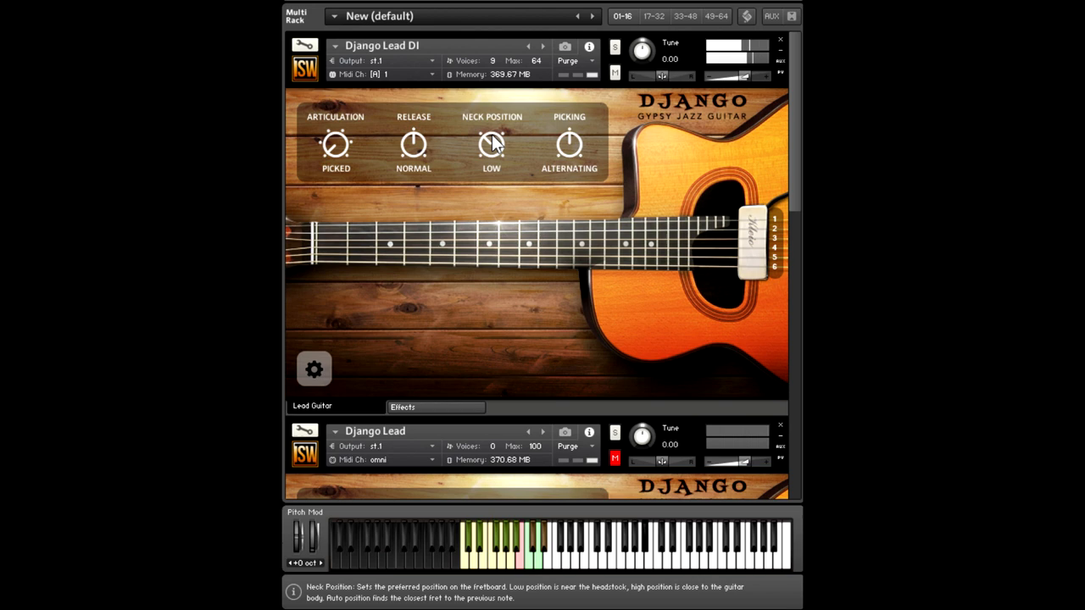
pyautogui.moveTo(492, 144); pyautogui.dragTo(492, 118)
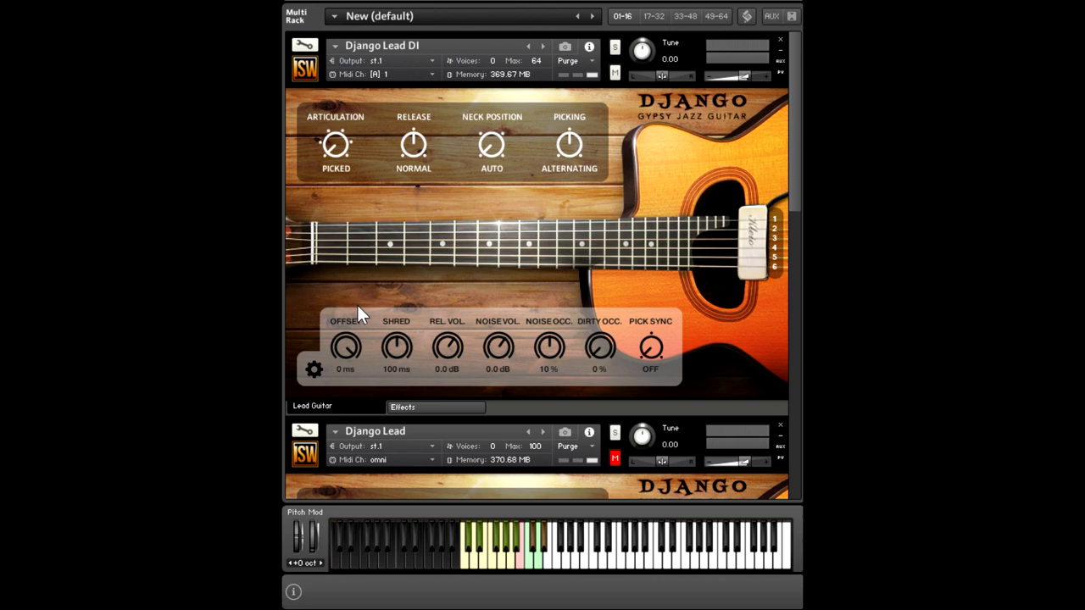
pyautogui.moveTo(345, 352)
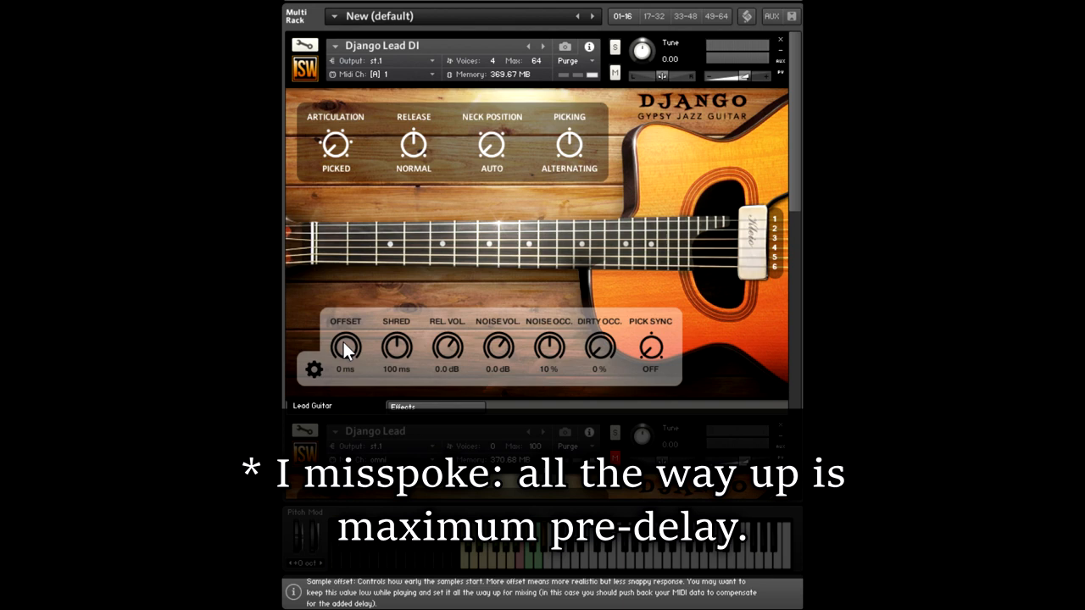
# Drag the lead guitar's Offset knob down to -40 ms
pyautogui.moveTo(346, 347); pyautogui.dragTo(346, 381)
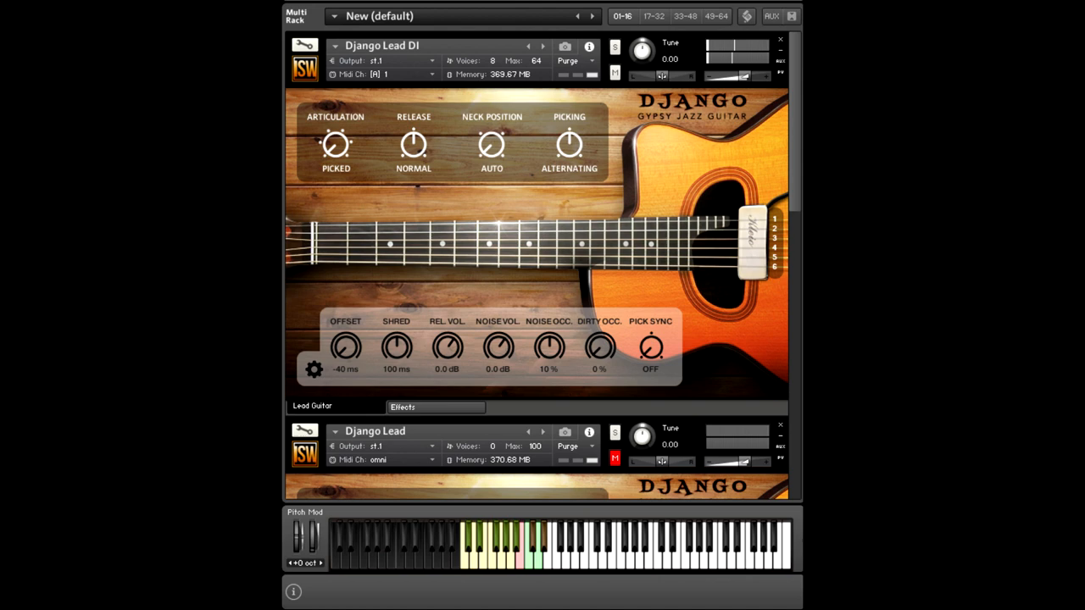
pyautogui.click(405, 406)
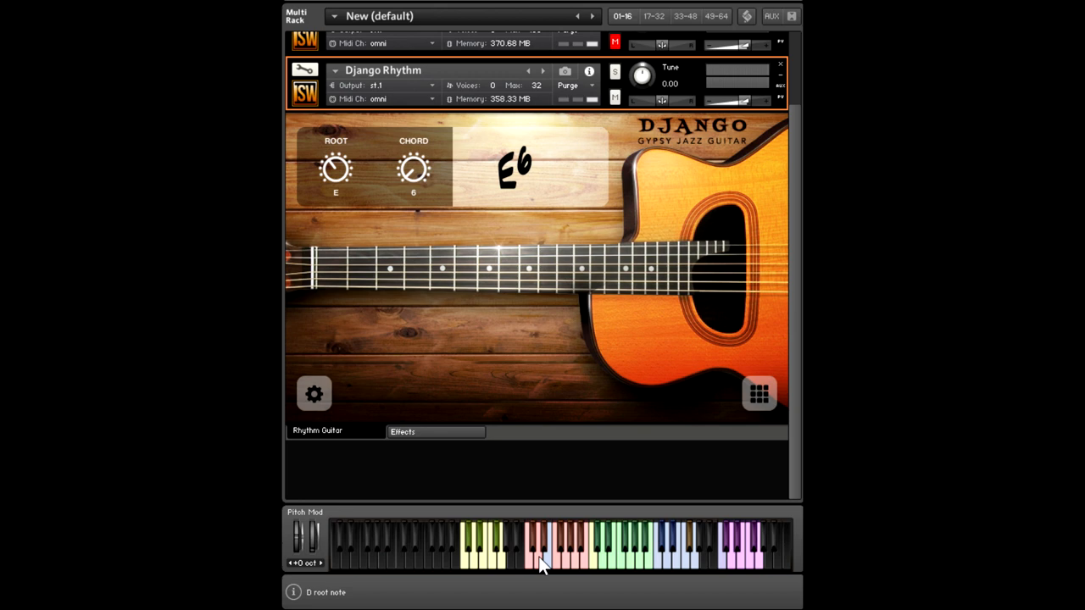
# Set the rhythm chord to E augmented and open the rhythm guitar's extra settings
pyautogui.moveTo(336, 169); pyautogui.dragTo(336, 195)
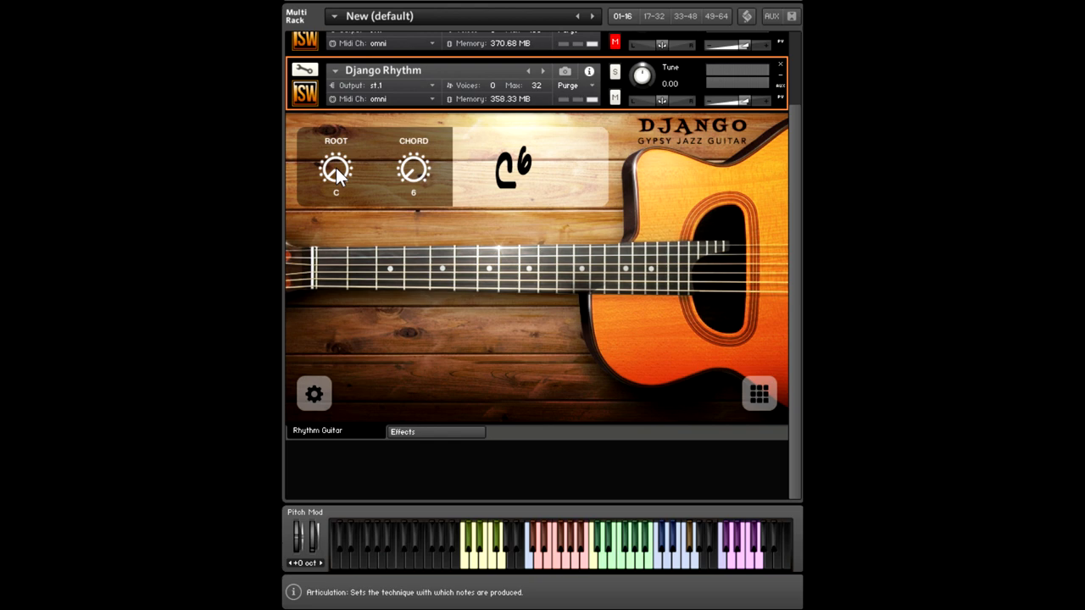
pyautogui.moveTo(336, 170); pyautogui.dragTo(336, 153)
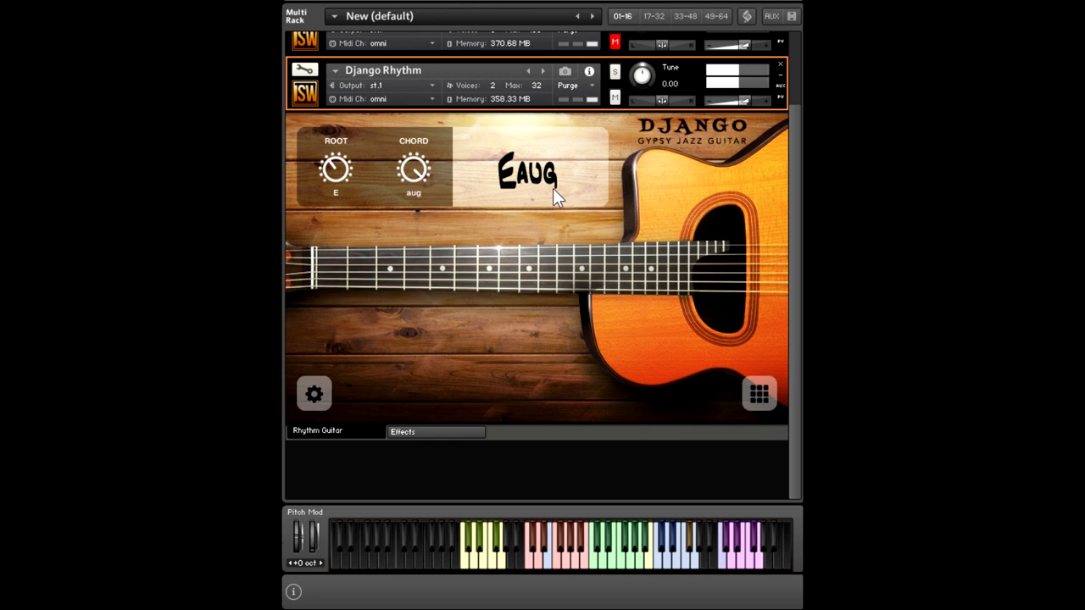
pyautogui.click(313, 393)
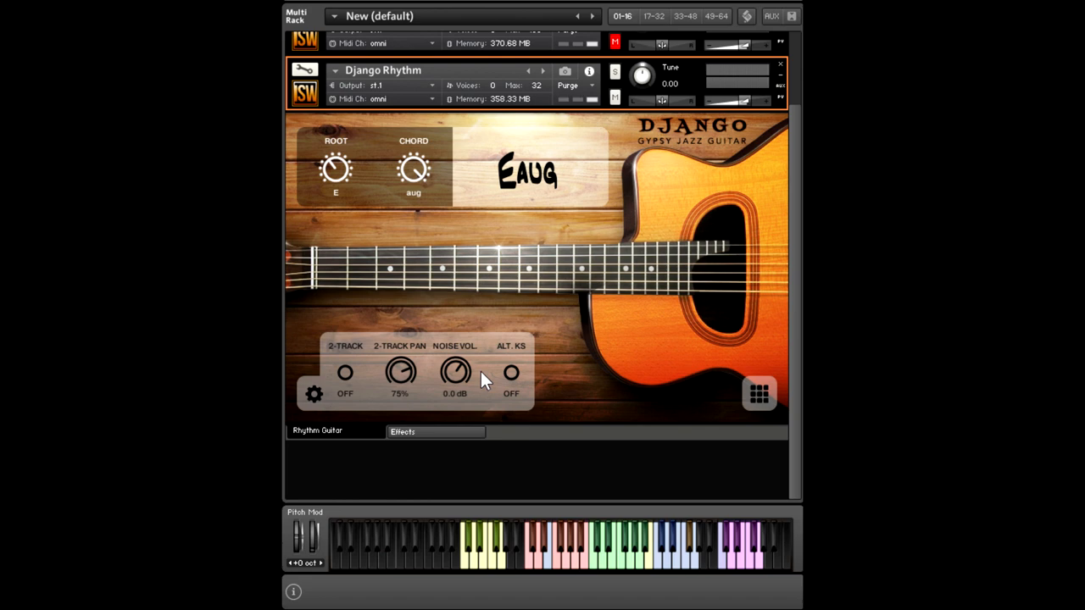
# Turn on the rhythm guitar's ALT. KS and 2-TRACK buttons
pyautogui.click(511, 373)
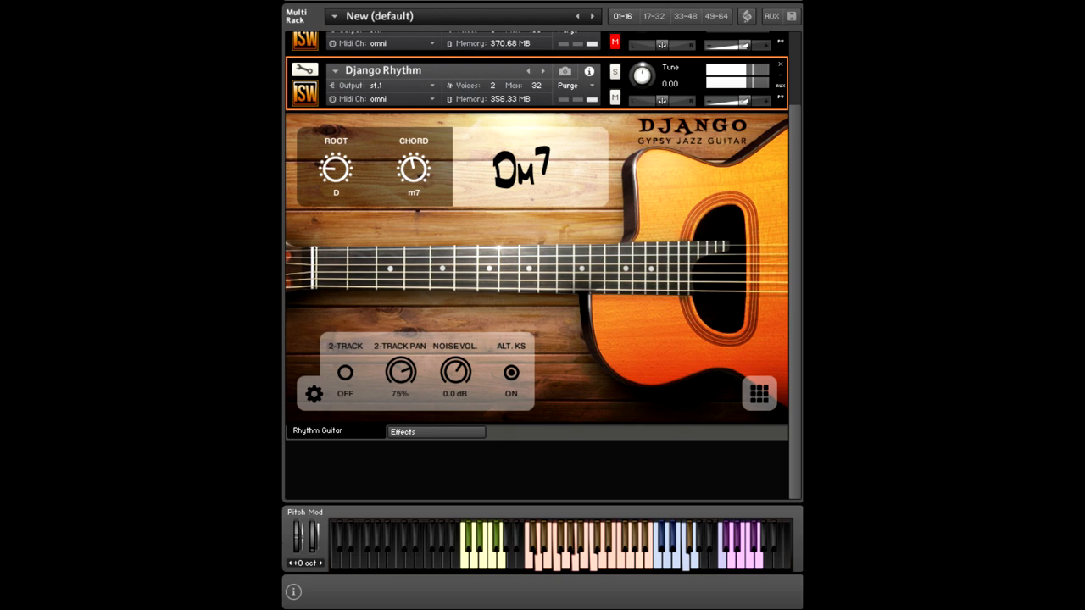
pyautogui.click(345, 373)
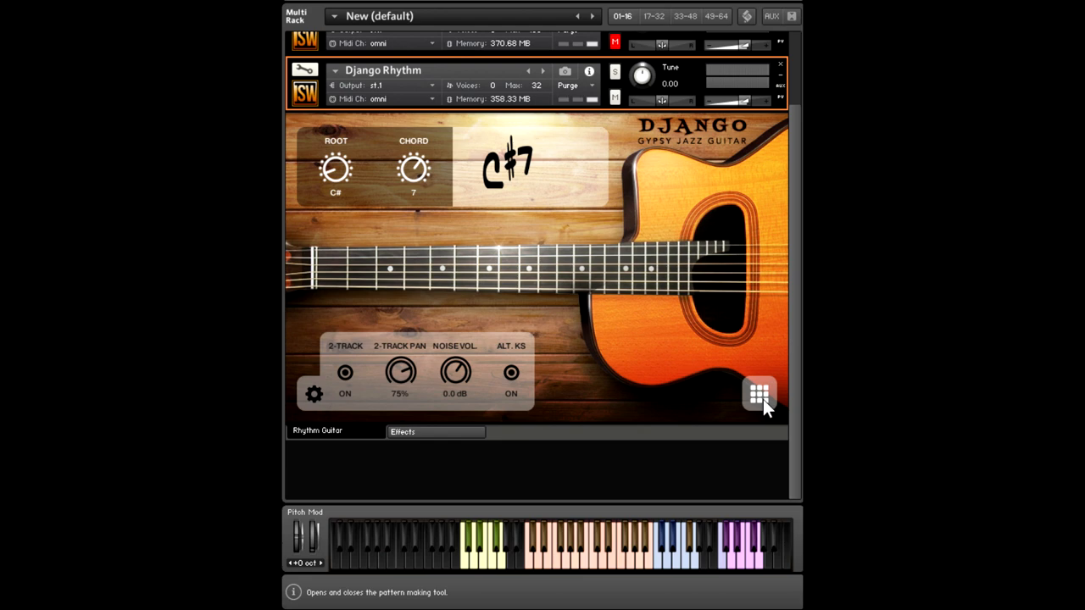
# Open the pattern sequencer, trigger the pattern and adjust step velocities
pyautogui.click(759, 394)
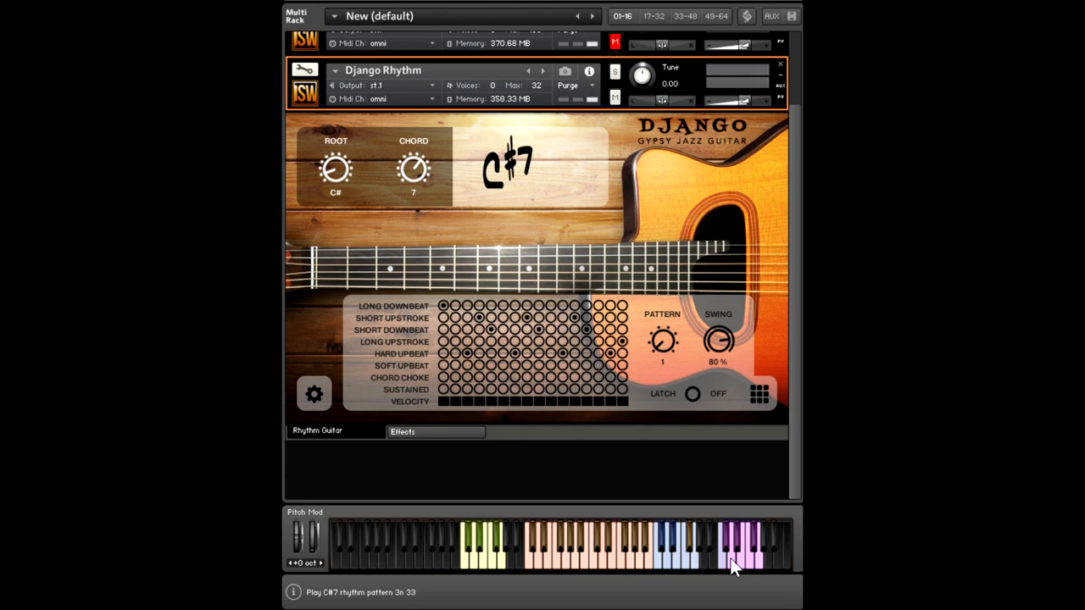
pyautogui.click(741, 555)
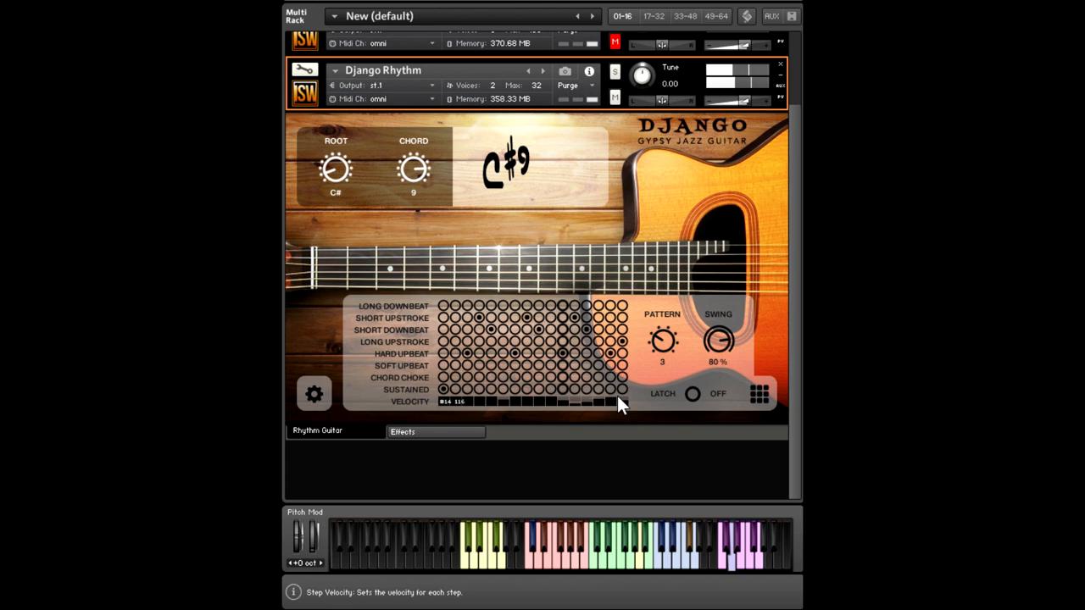
pyautogui.moveTo(717, 339); pyautogui.dragTo(724, 310)
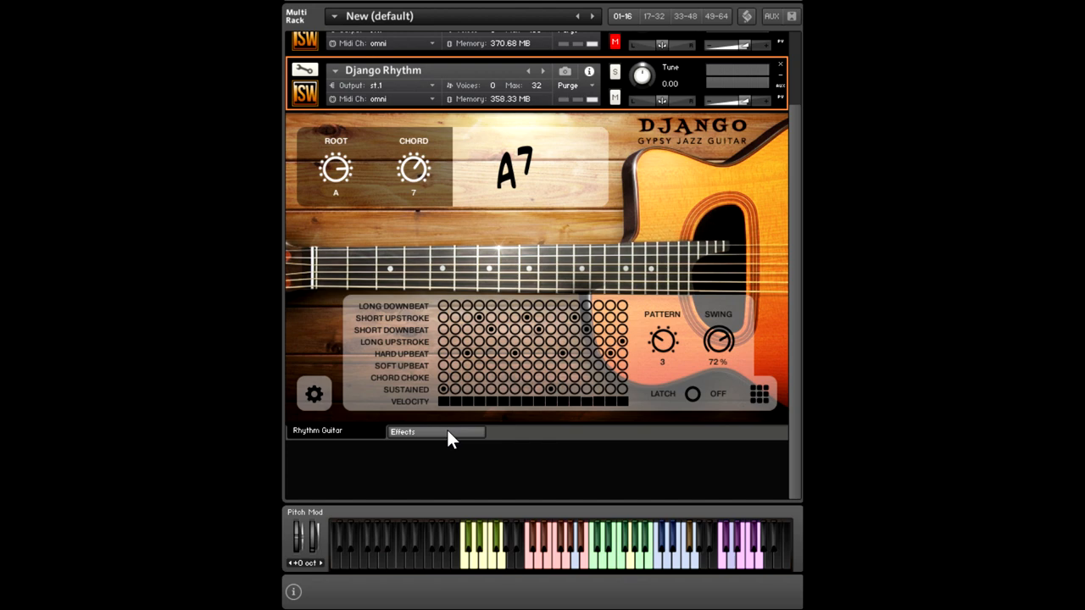
# Open the Effects tab to show the Django Rhythm filter, EQ and compressor units
pyautogui.click(402, 432)
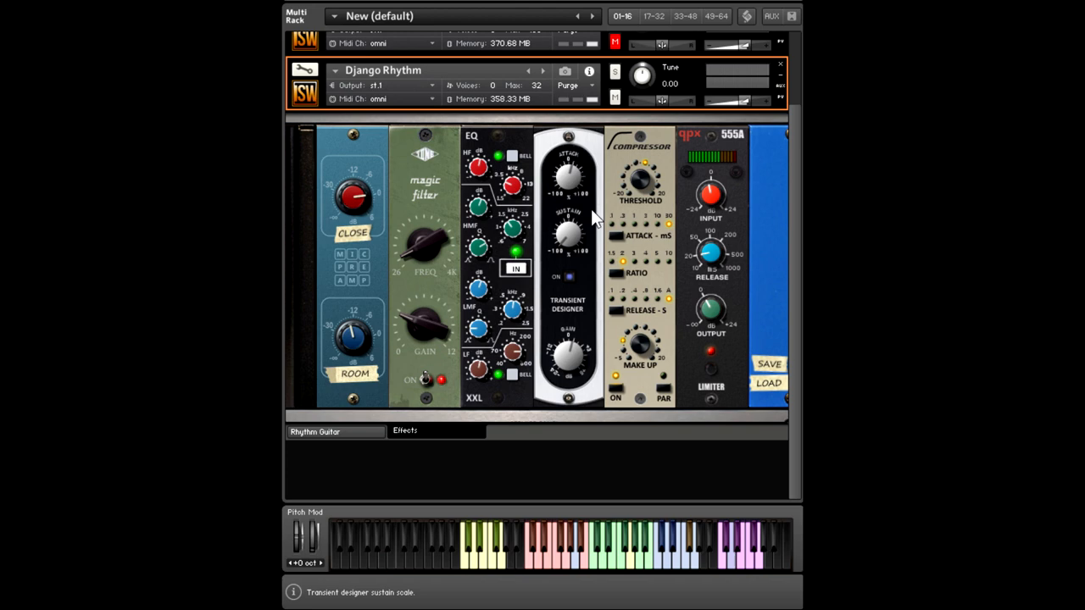